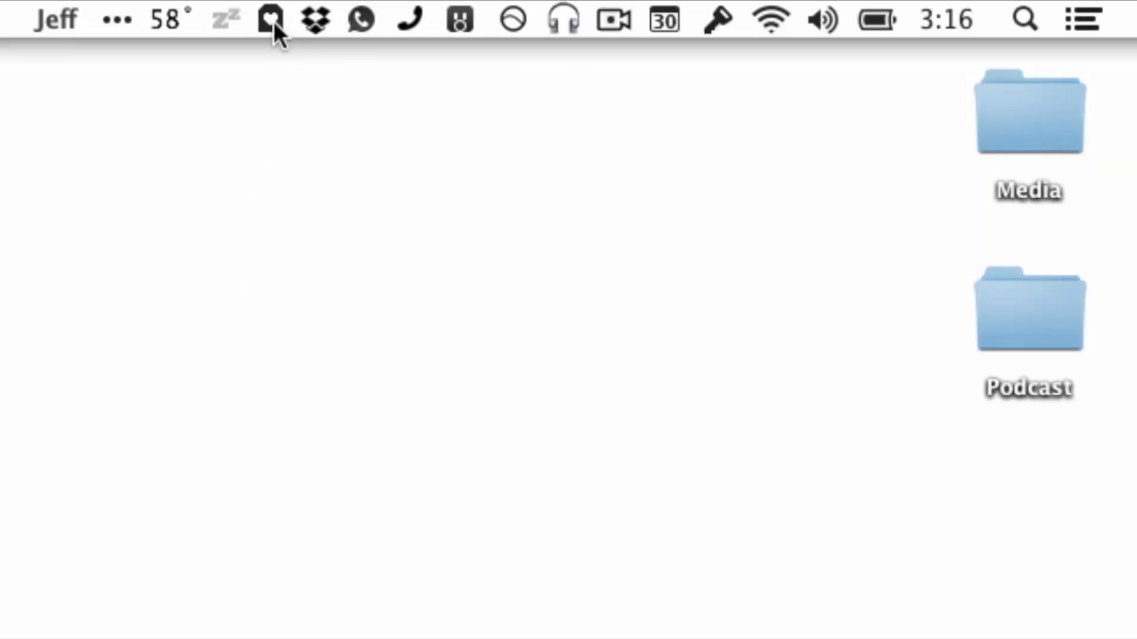
- Open the Shiori menu-bar drop-down showing new bookmark, find, refresh and preferences
{"action": "left_click", "coordinate": [269, 20]}
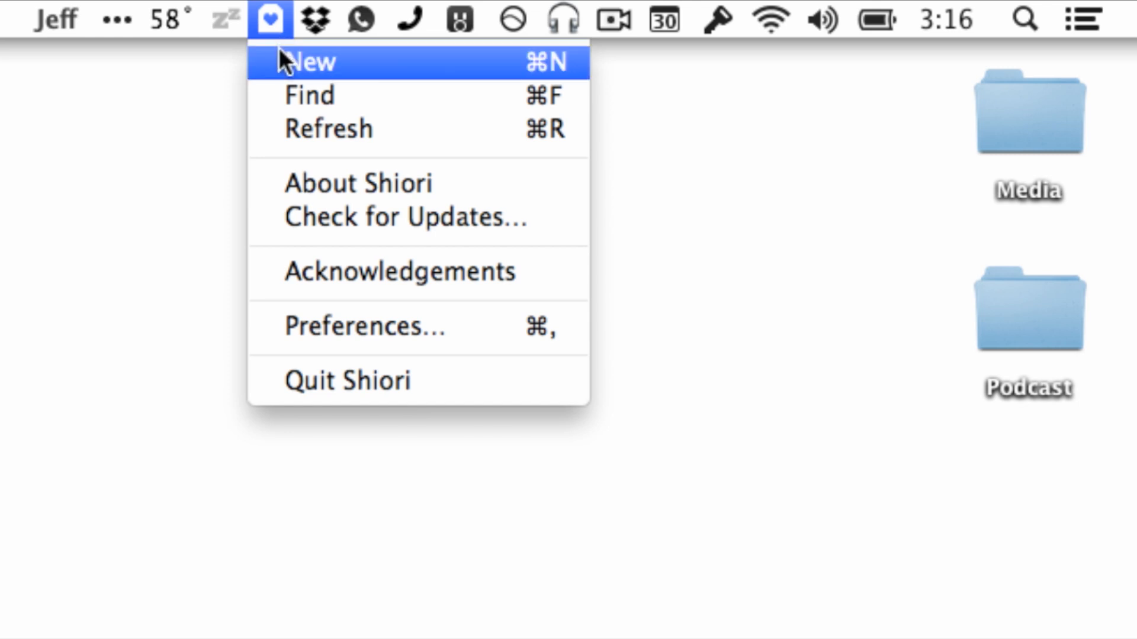
{"action": "mouse_move", "coordinate": [304, 95]}
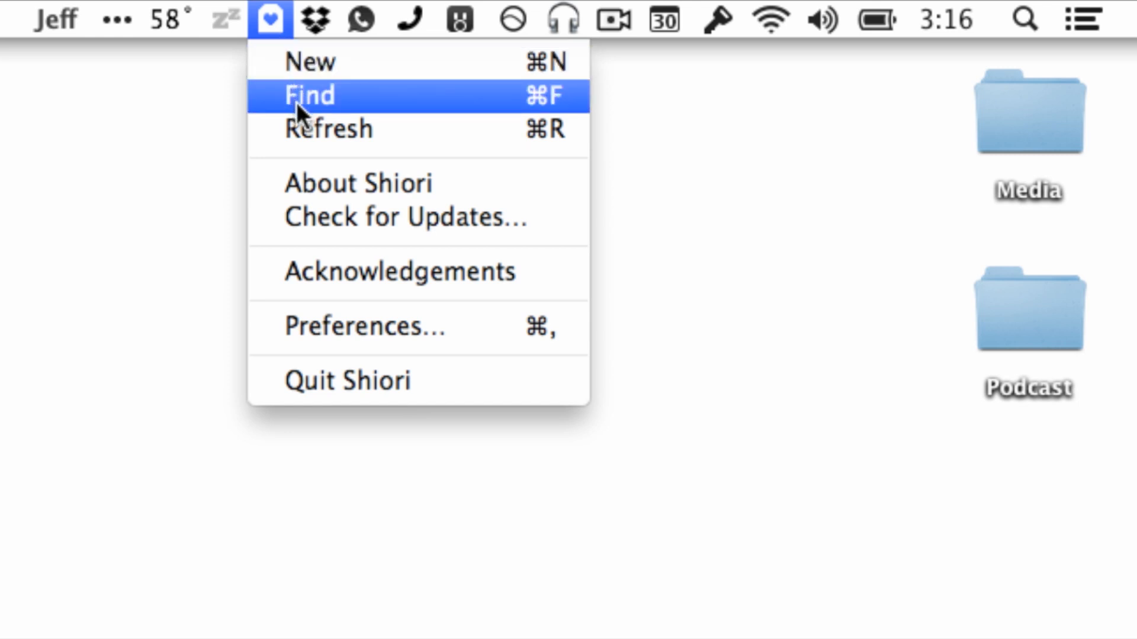
{"action": "mouse_move", "coordinate": [320, 129]}
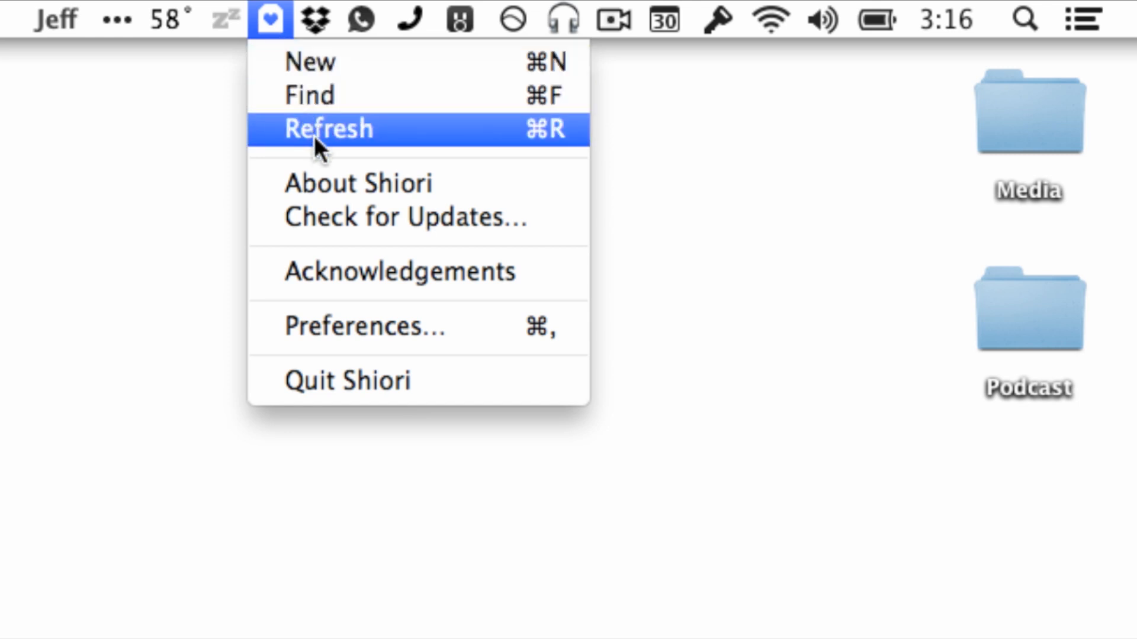
{"action": "mouse_move", "coordinate": [265, 165]}
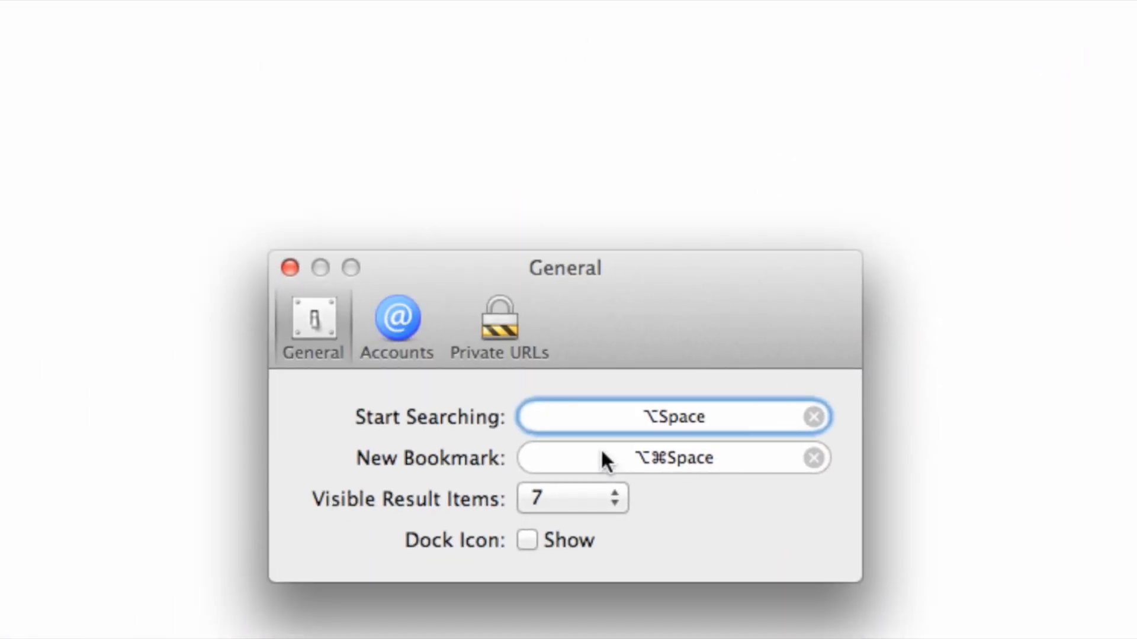
{"action": "mouse_move", "coordinate": [517, 417]}
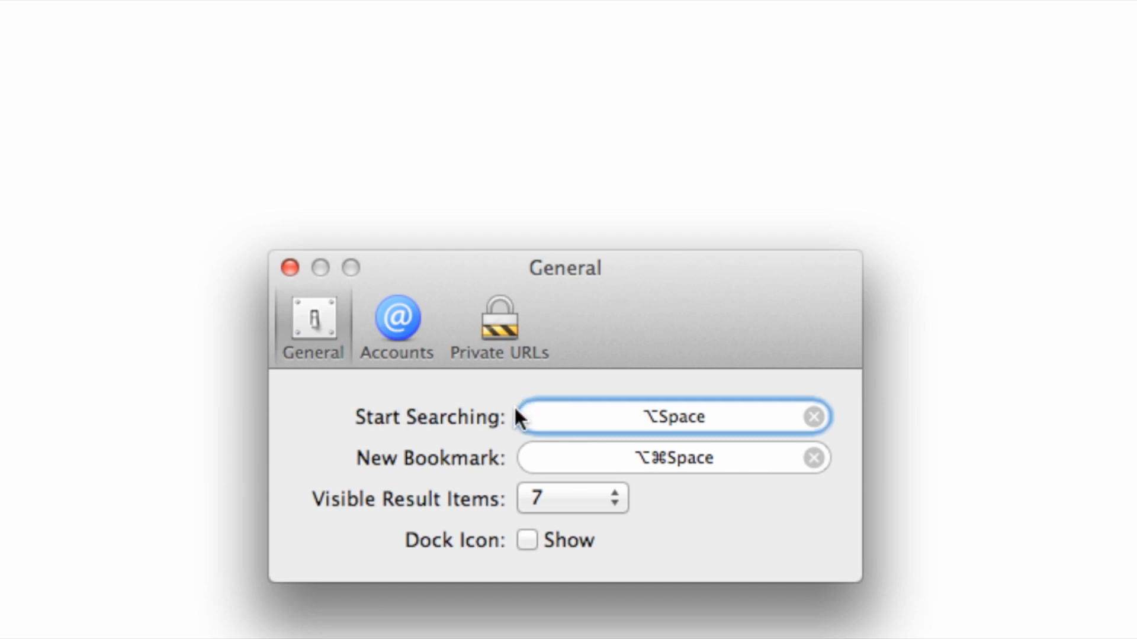
{"action": "mouse_move", "coordinate": [475, 478]}
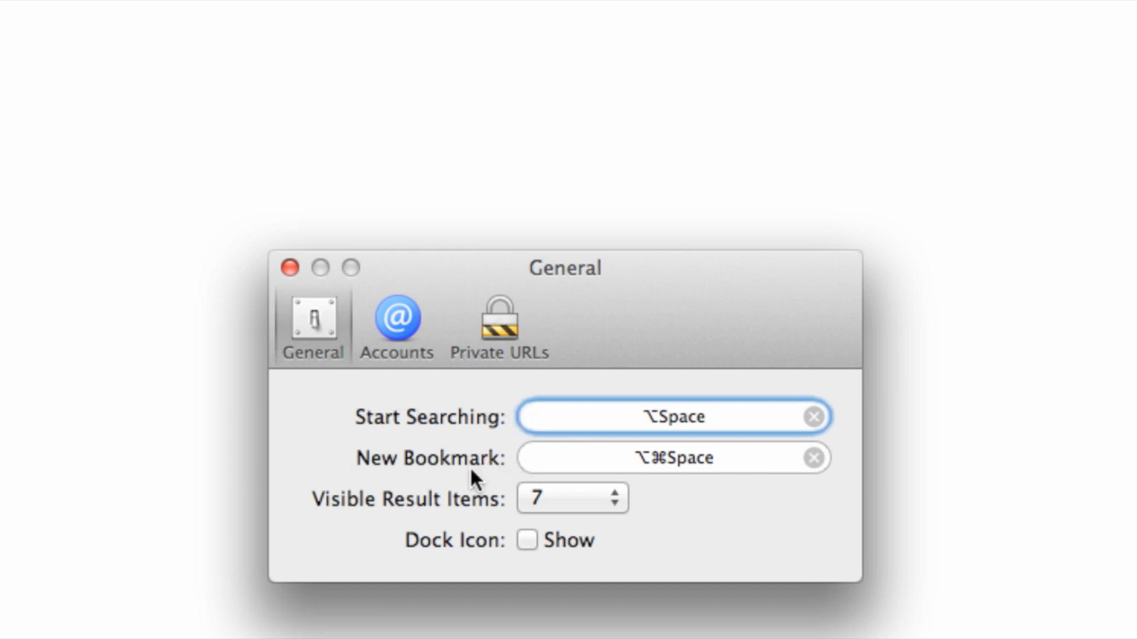
{"action": "mouse_move", "coordinate": [527, 540]}
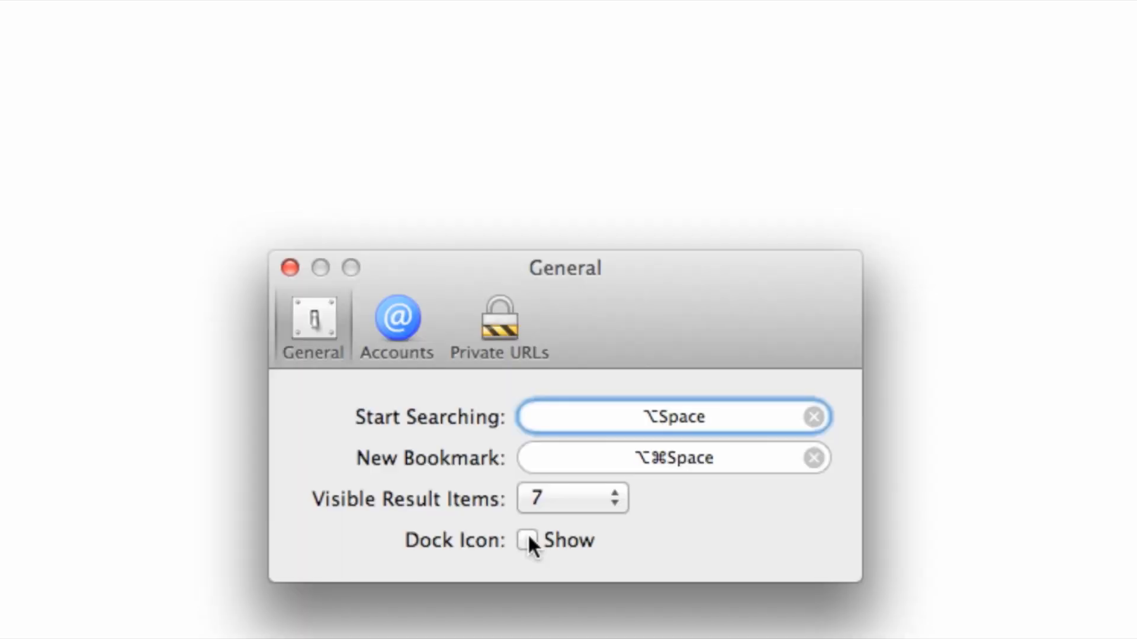
- Review the Accounts and Private URLs tabs, return to General, then close preferences
{"action": "left_click", "coordinate": [397, 317]}
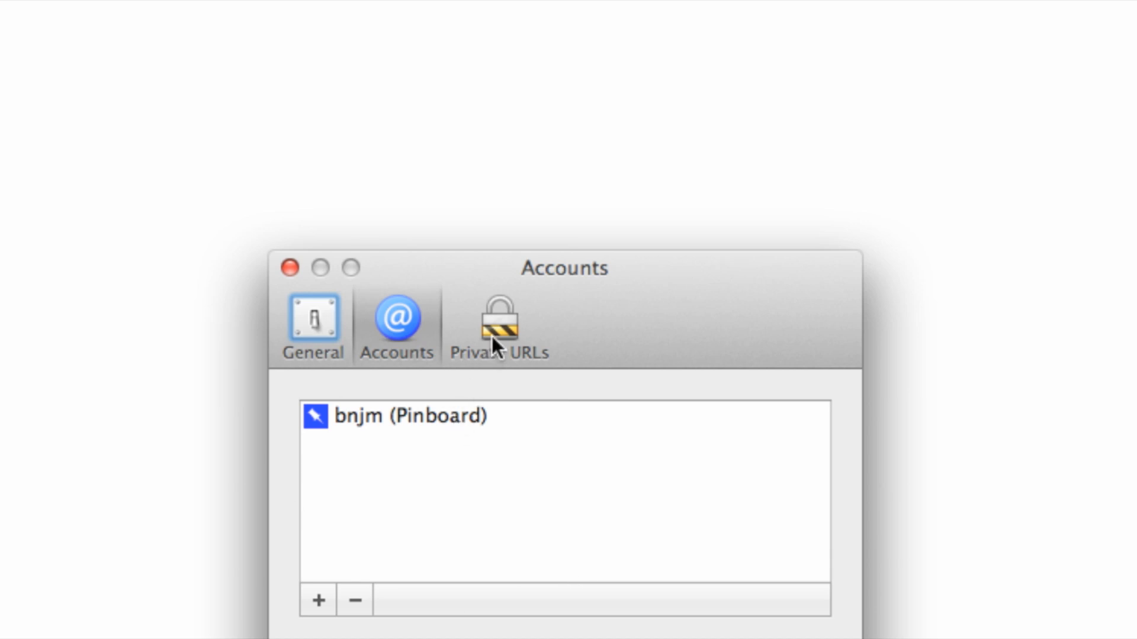
{"action": "left_click", "coordinate": [498, 326]}
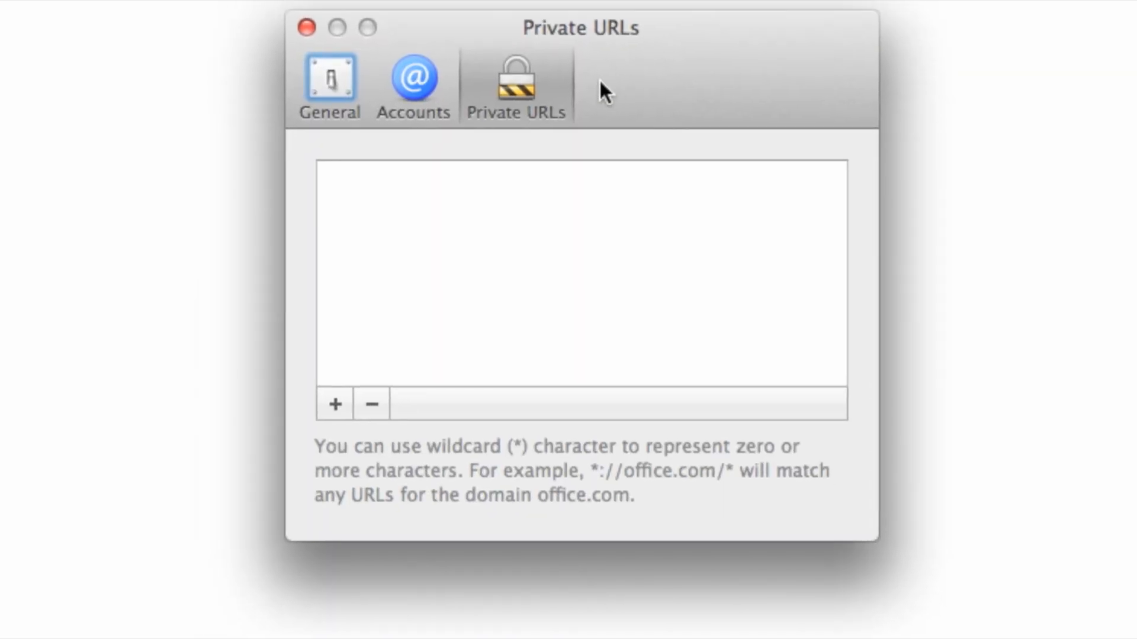
{"action": "left_click", "coordinate": [329, 83]}
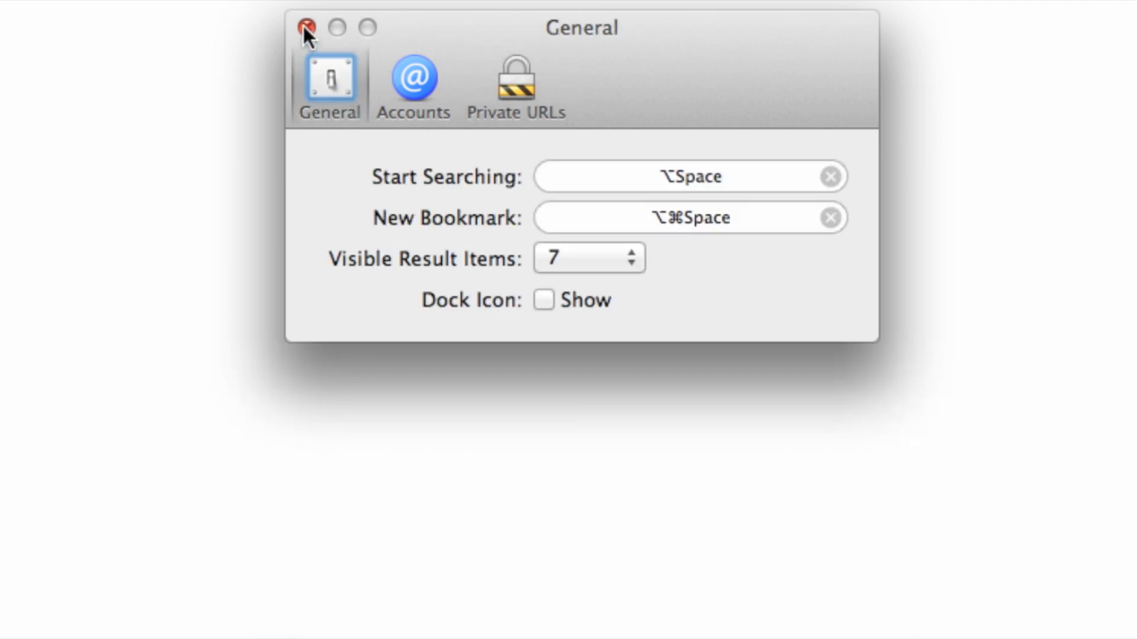
{"action": "left_click", "coordinate": [305, 28]}
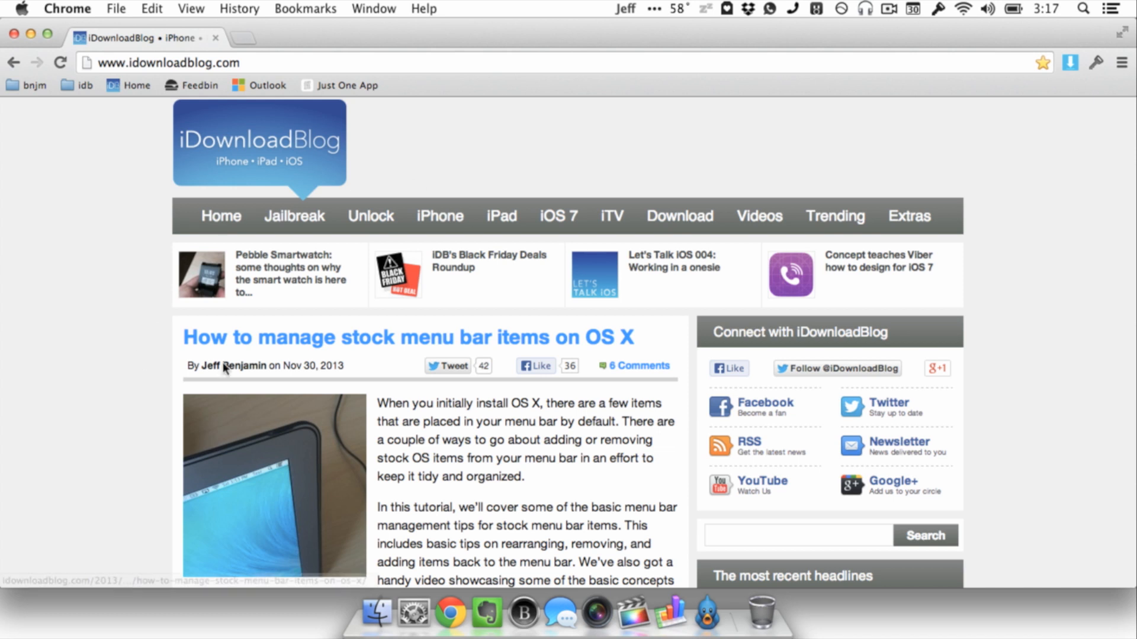
{"action": "mouse_move", "coordinate": [397, 274]}
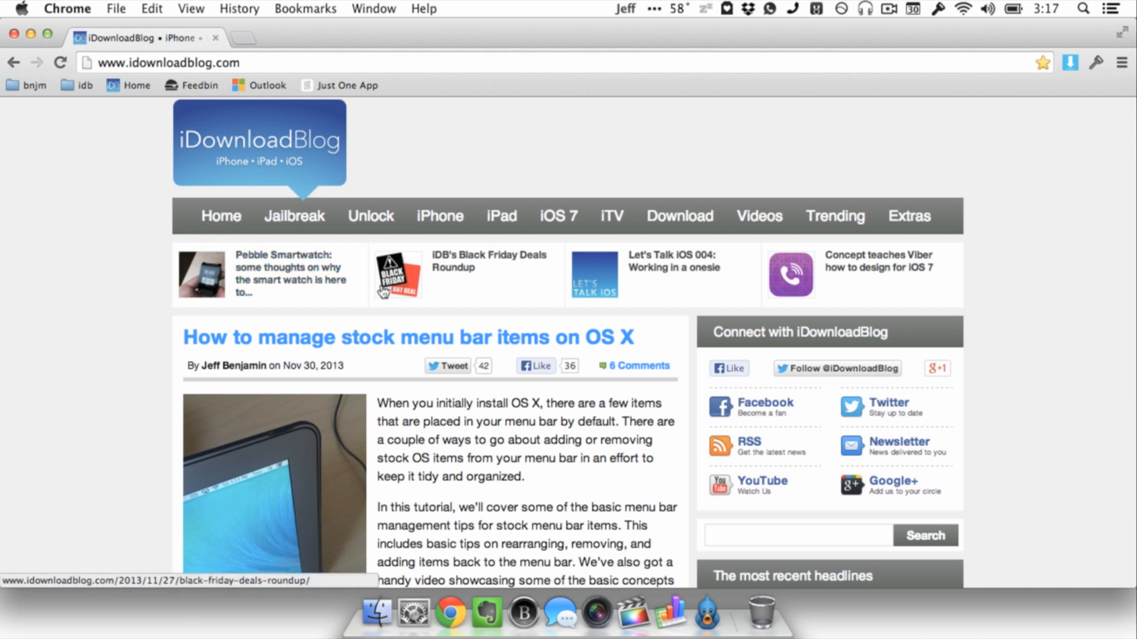
- Scroll down the iDownloadBlog homepage to reach the Yoink article headline
{"action": "scroll", "scroll_direction": "down", "scroll_amount": 3}
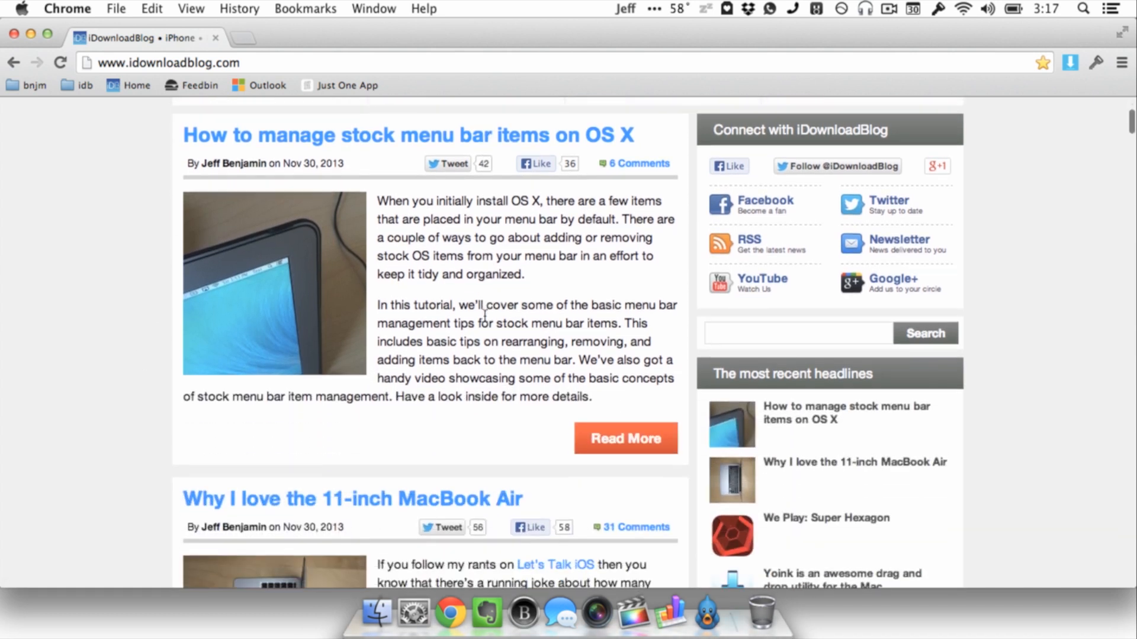
{"action": "scroll", "scroll_direction": "down", "scroll_amount": 3}
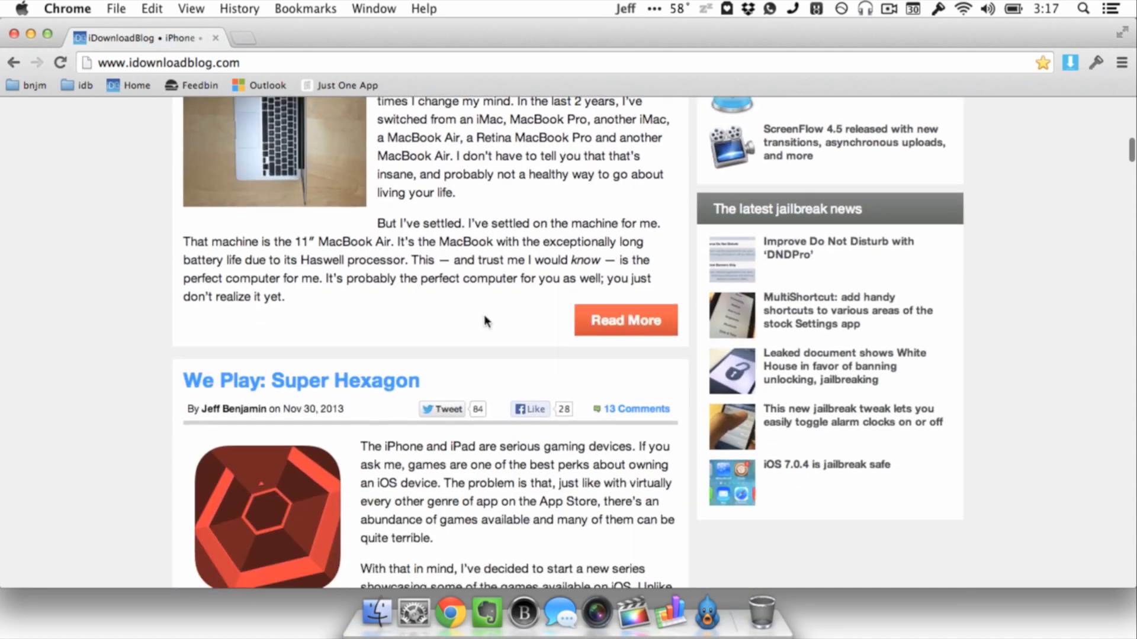
{"action": "scroll", "scroll_direction": "down", "scroll_amount": 3}
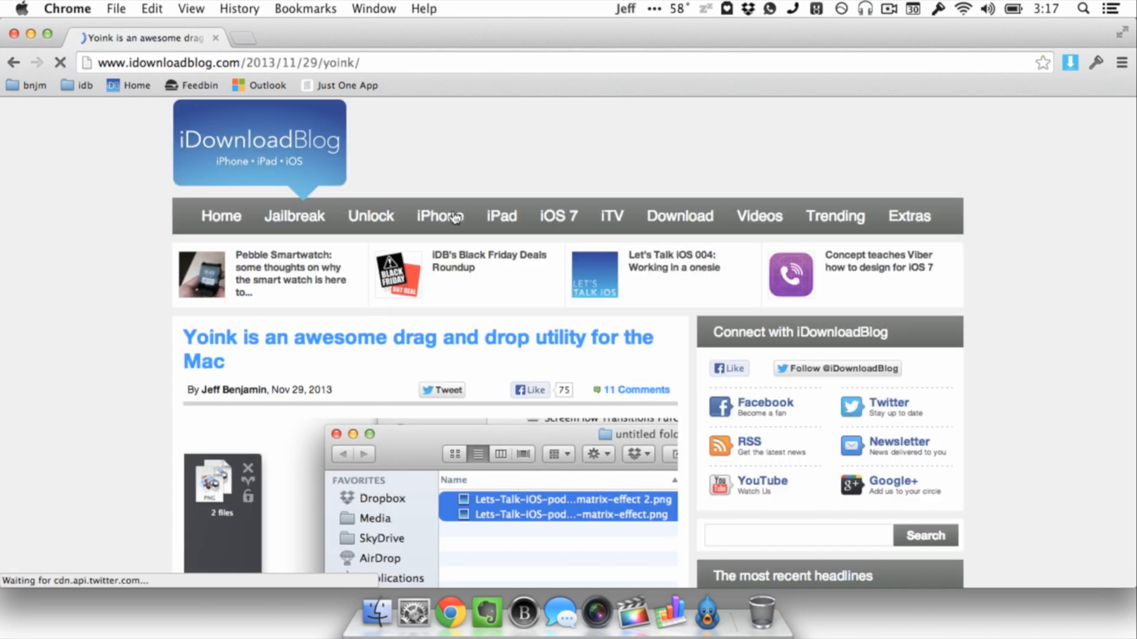
{"action": "scroll", "scroll_direction": "down", "scroll_amount": 3}
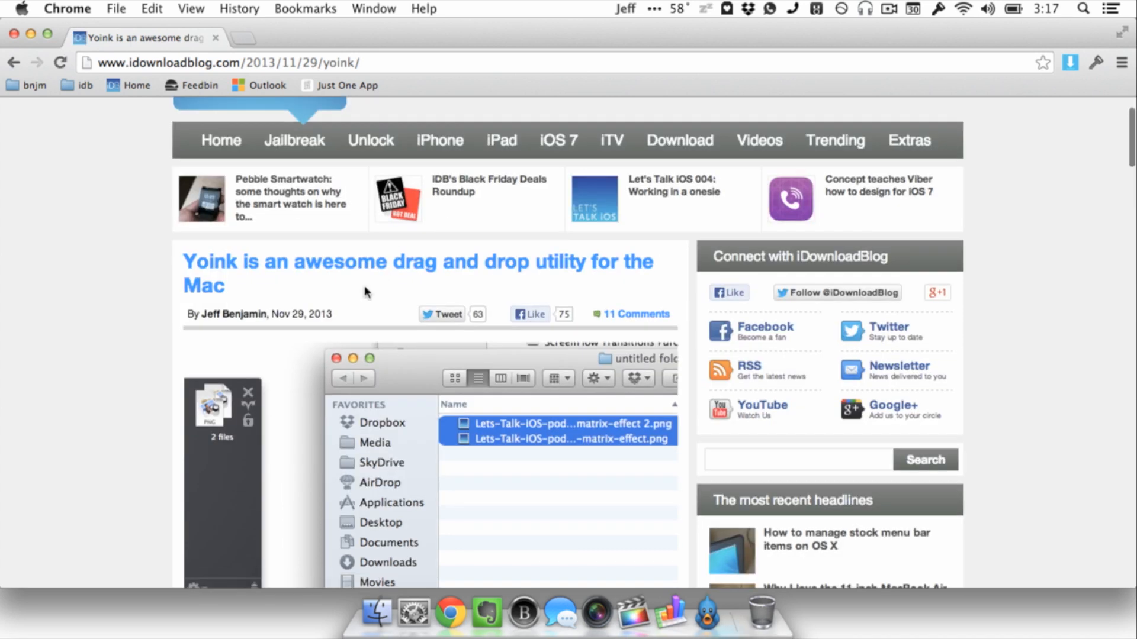
{"action": "scroll", "scroll_direction": "down", "scroll_amount": 3}
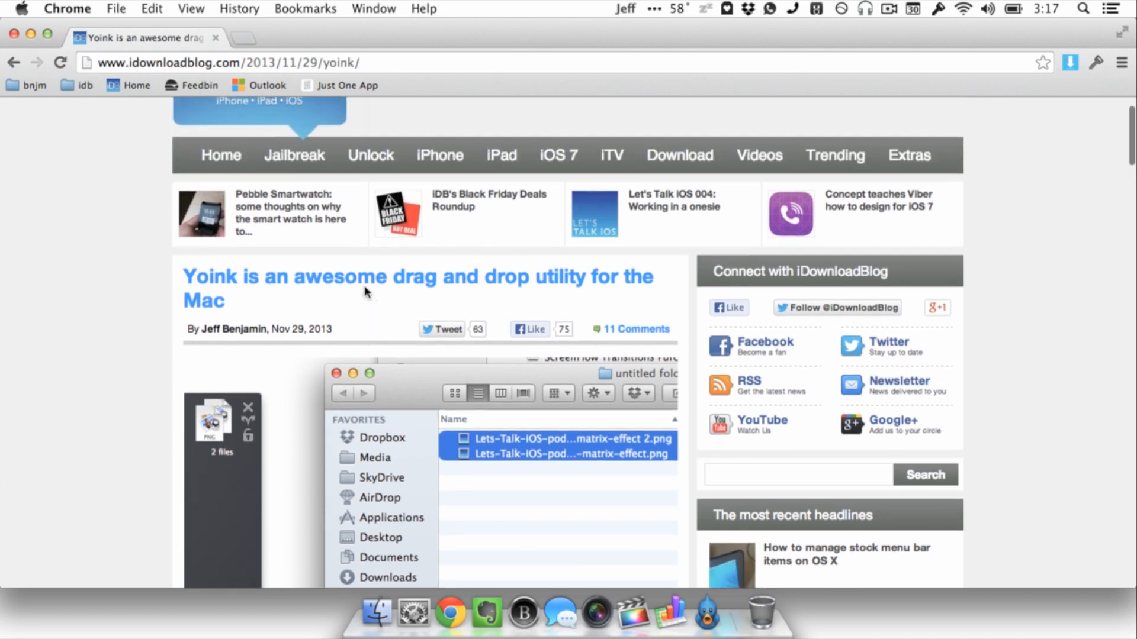
{"action": "scroll", "scroll_direction": "down", "scroll_amount": 3}
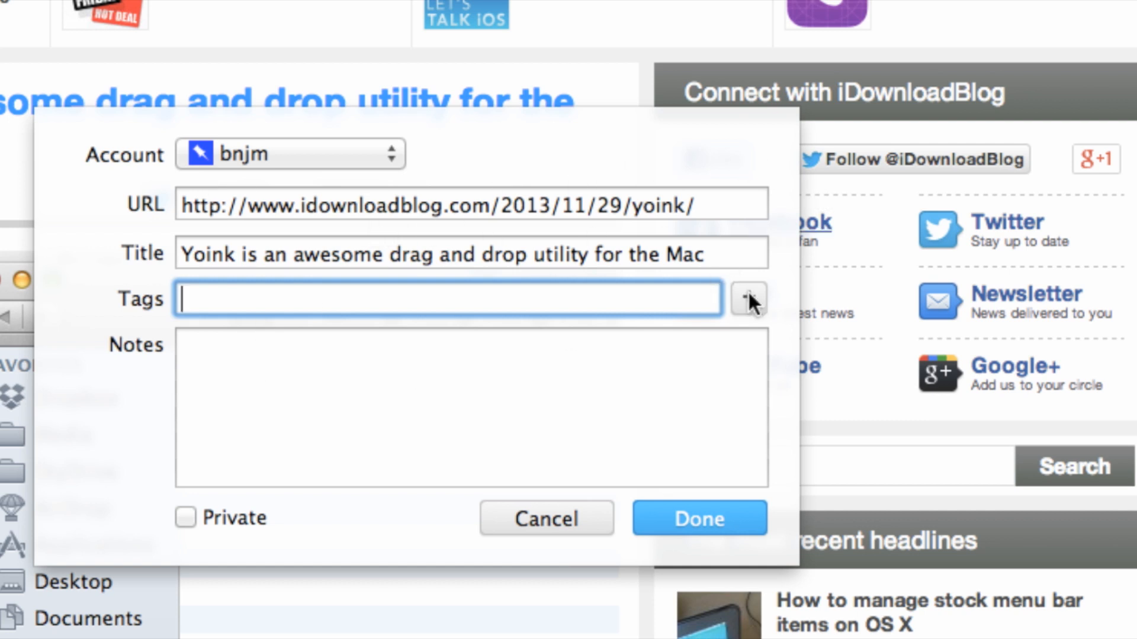
- Add the tags Yoink, Mac and app to the new Shiori bookmark form
{"action": "left_click", "coordinate": [748, 298]}
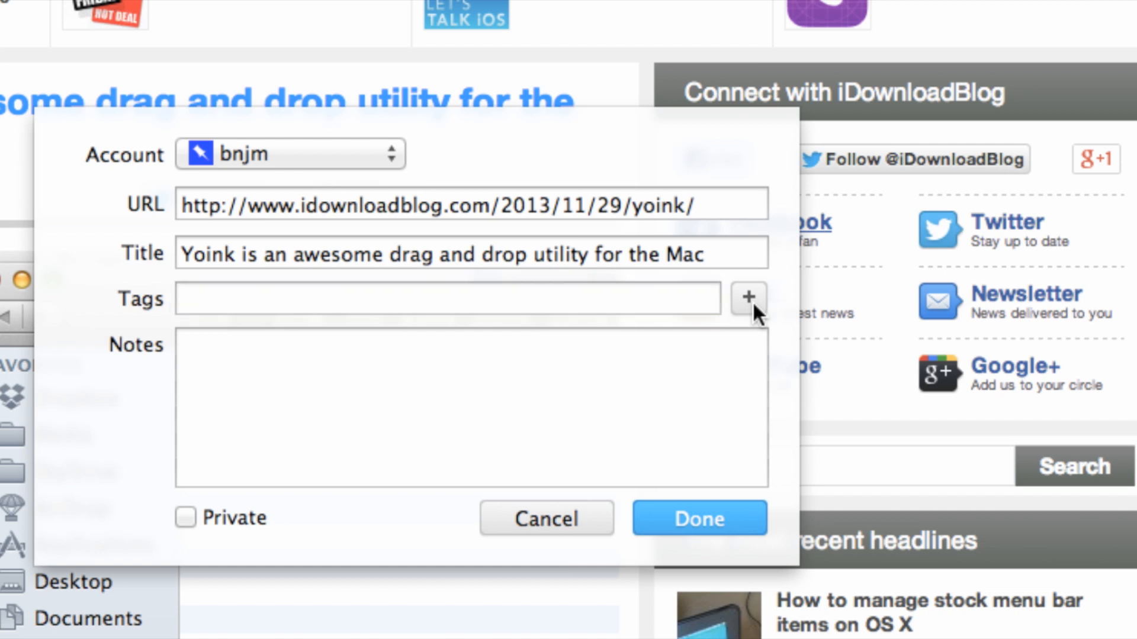
{"action": "left_click", "coordinate": [446, 298]}
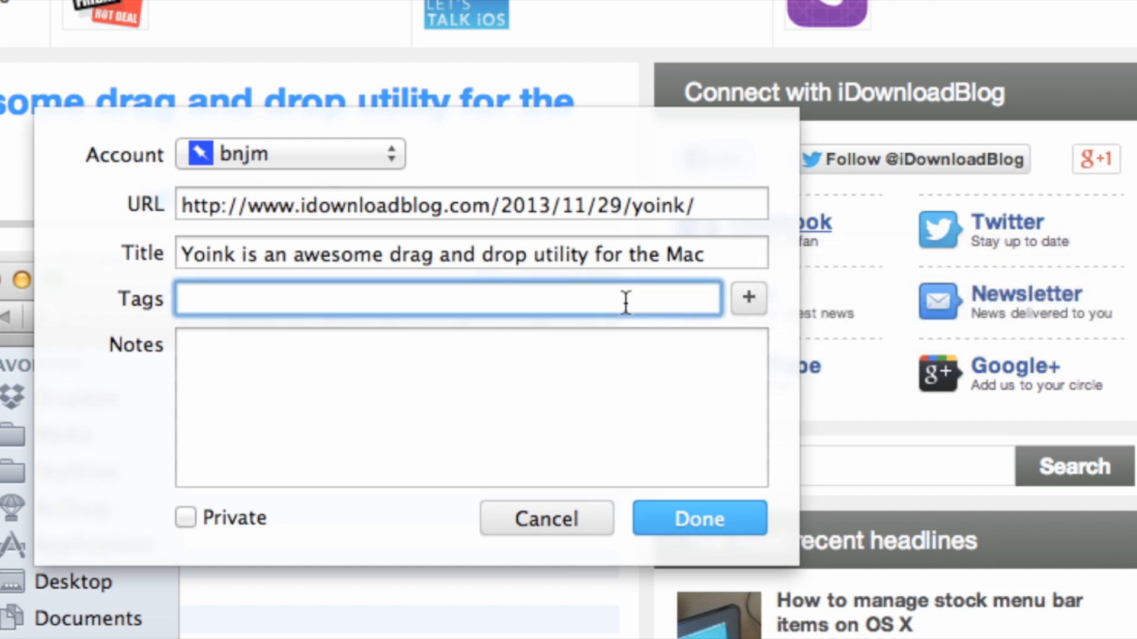
{"action": "type", "text": "Yoink Mac A"}
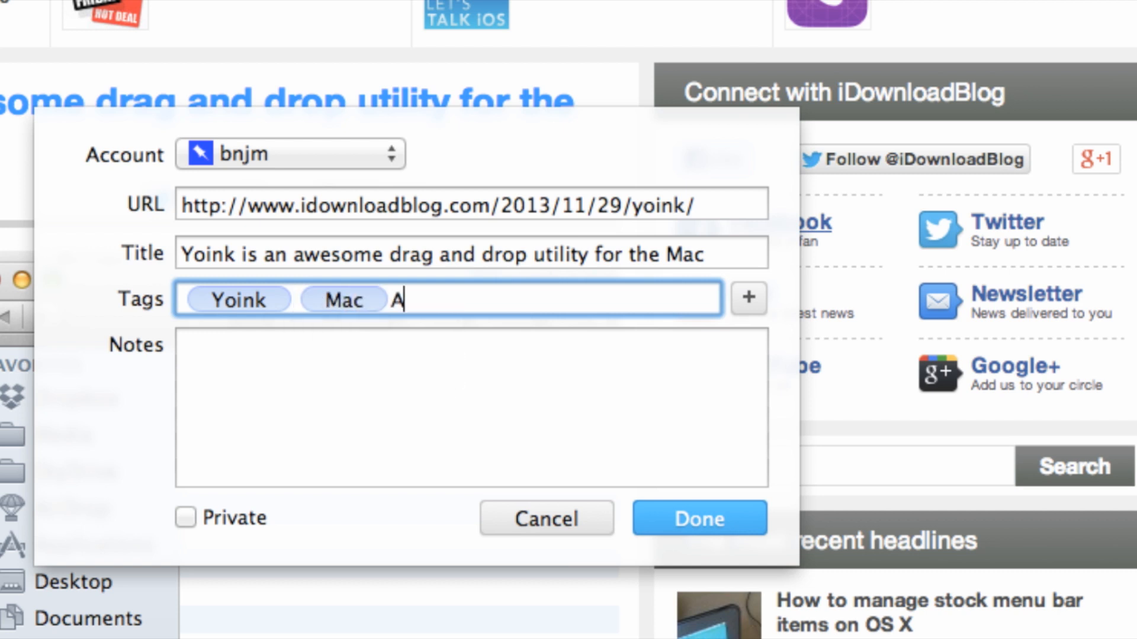
{"action": "type", "text": "pple"}
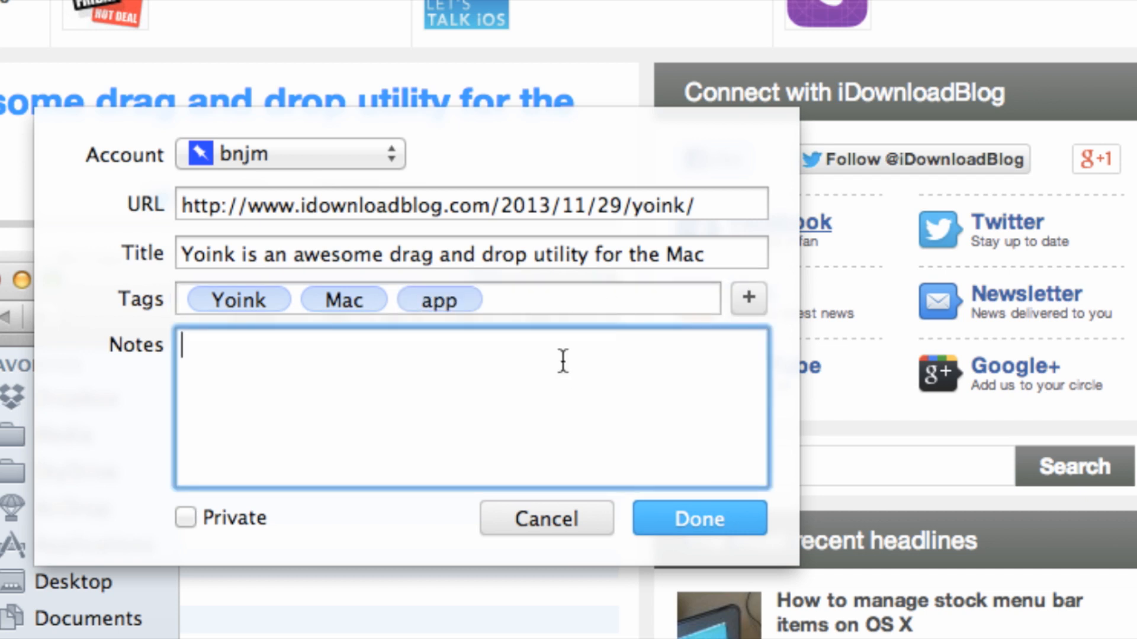
- Add the note 'This is an awesome tool that I use', mark private, and save
{"action": "type", "text": "This is an awesome tool that I use all of the time to drag"}
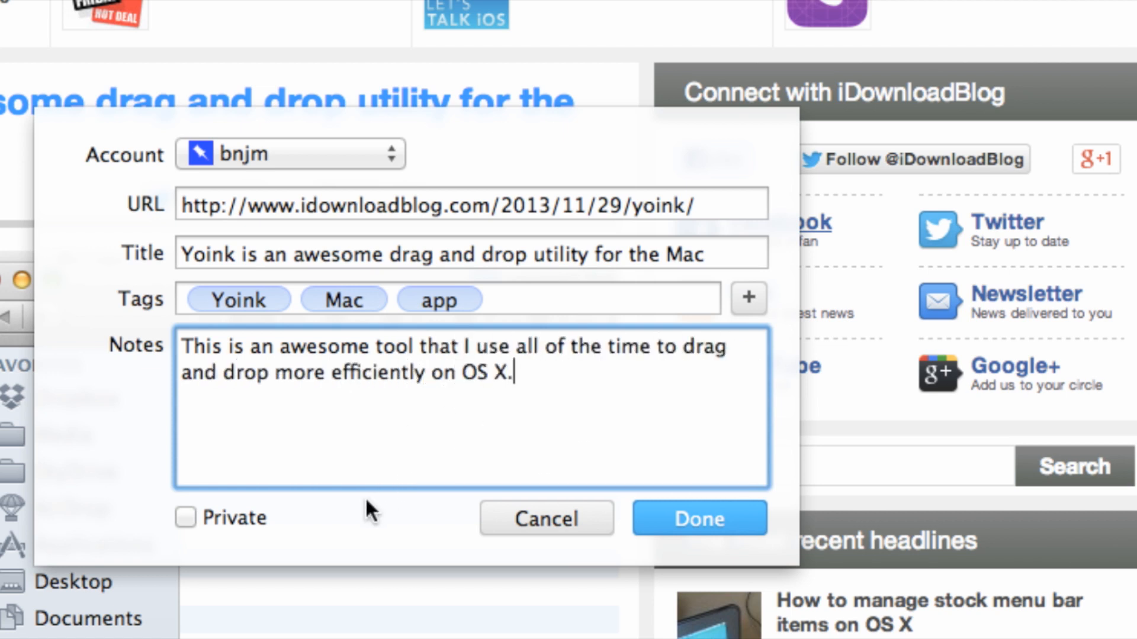
{"action": "mouse_move", "coordinate": [211, 522]}
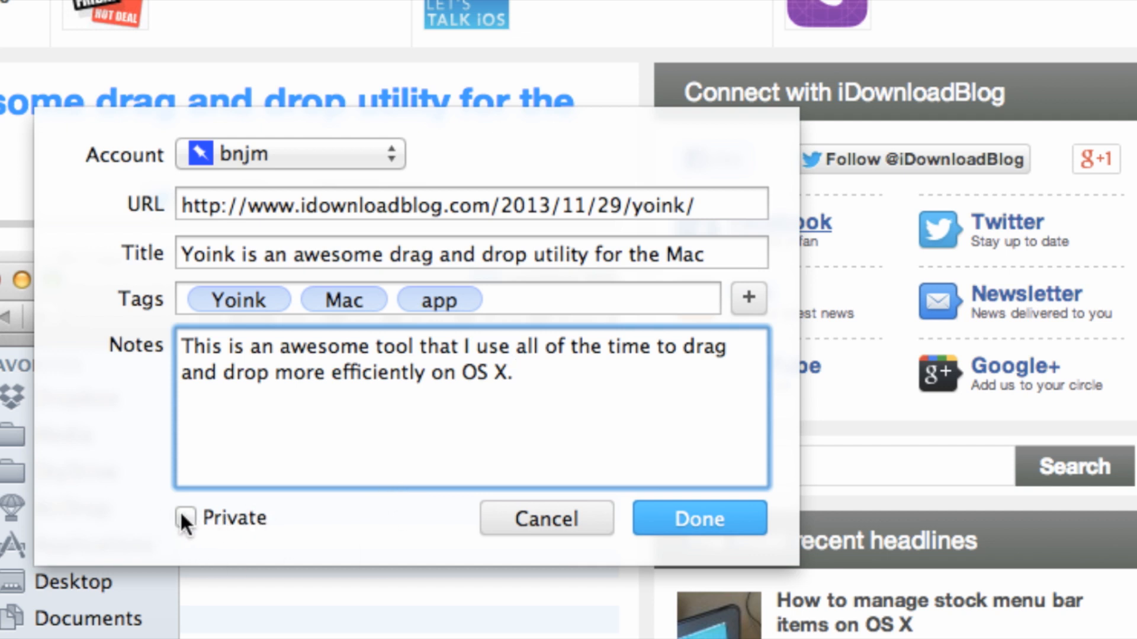
{"action": "left_click", "coordinate": [185, 518]}
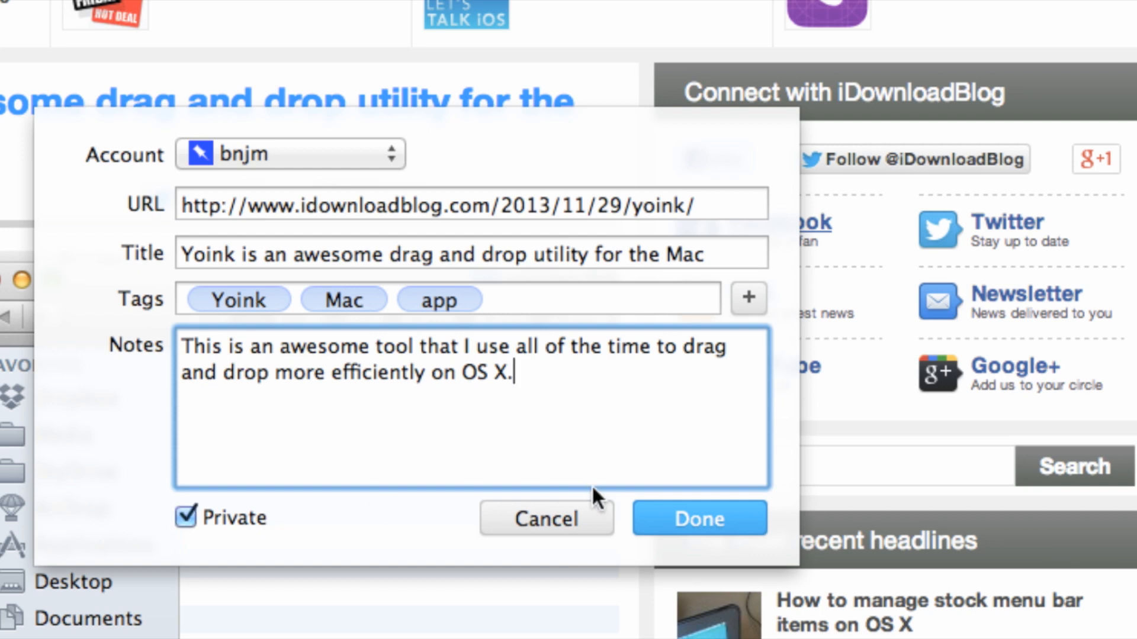
{"action": "left_click", "coordinate": [698, 519]}
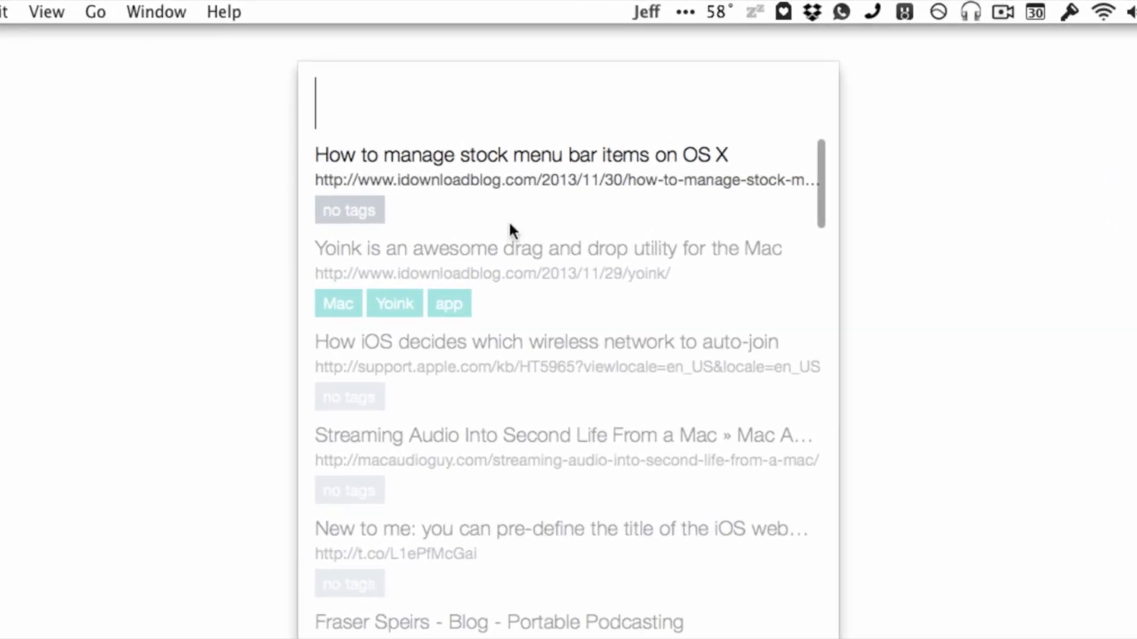
- Pick the saved Yoink bookmark in search results, then start a 'googl' query
{"action": "left_click", "coordinate": [550, 248]}
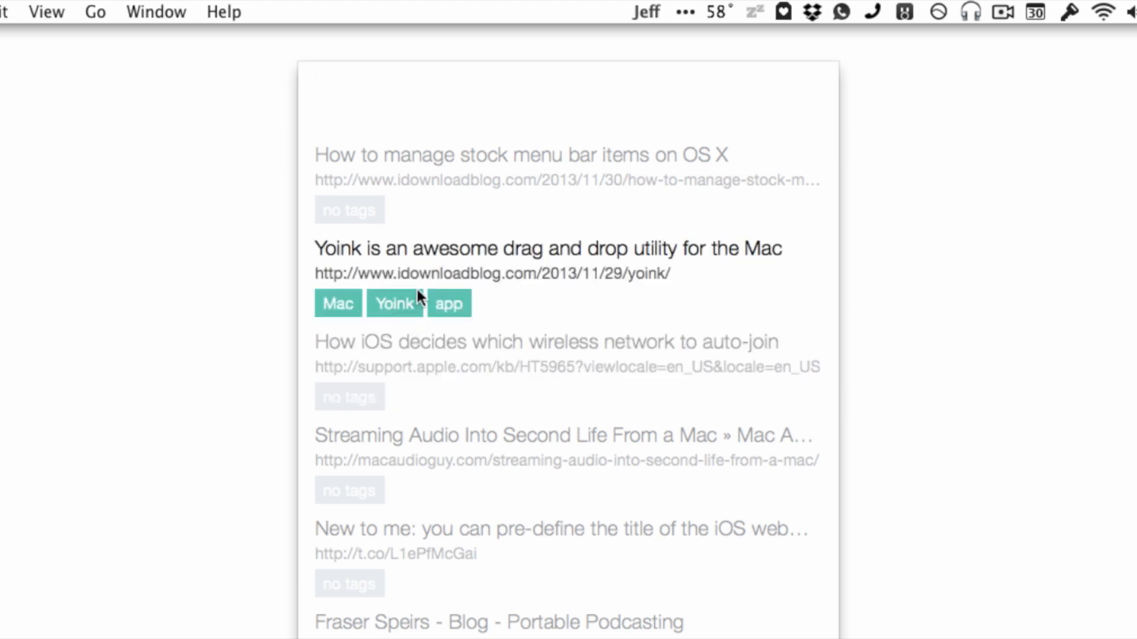
{"action": "left_click", "coordinate": [547, 248]}
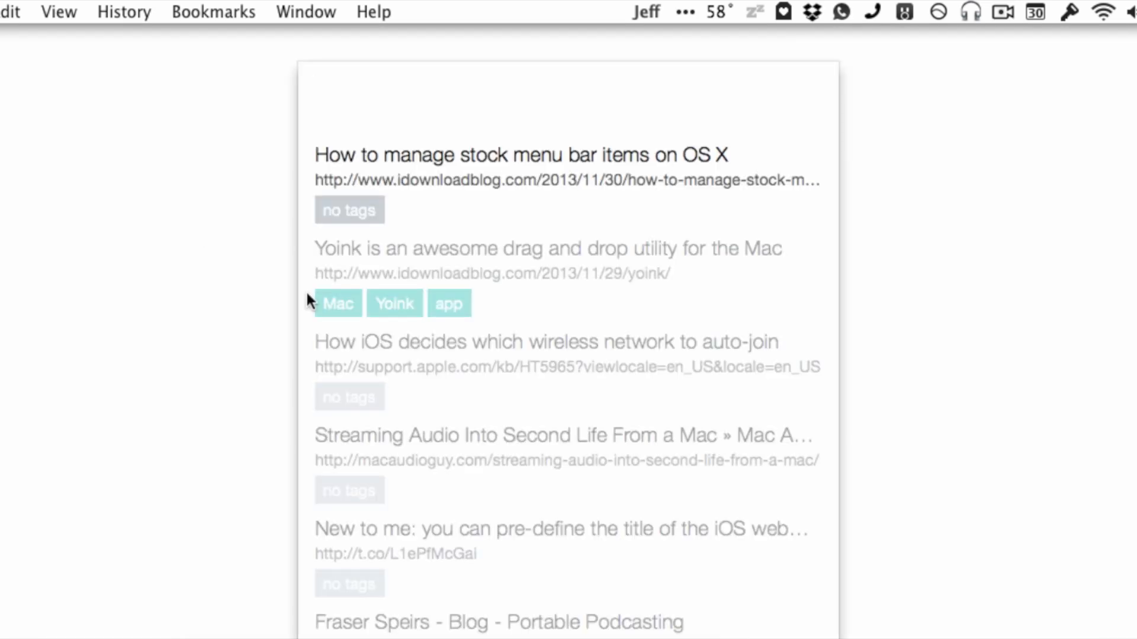
{"action": "type", "text": "google+"}
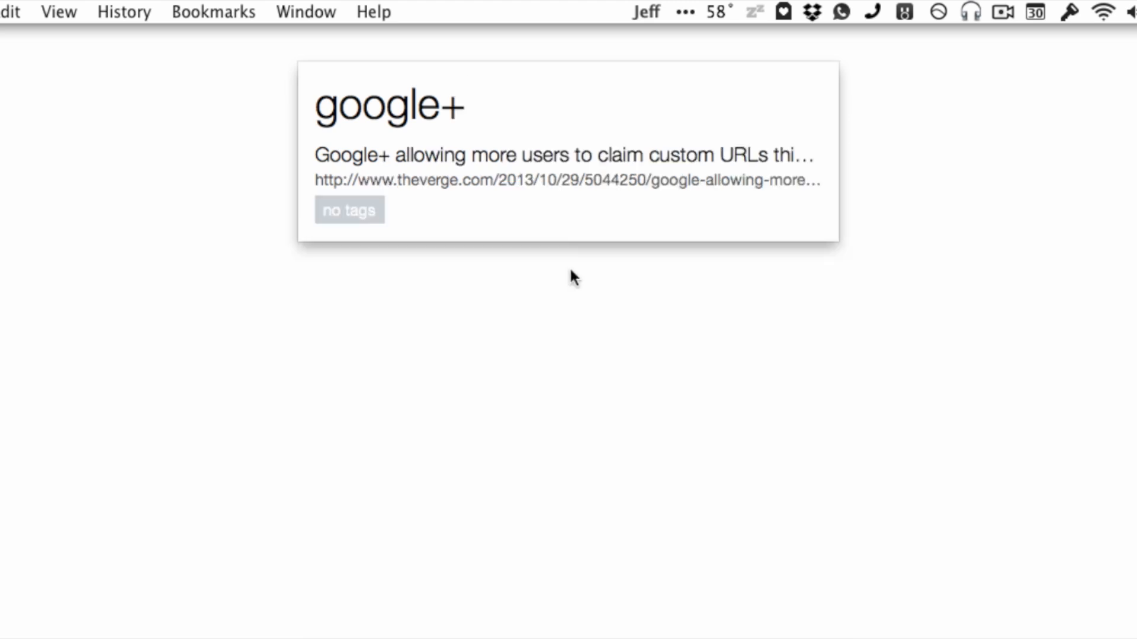
{"action": "mouse_move", "coordinate": [555, 149]}
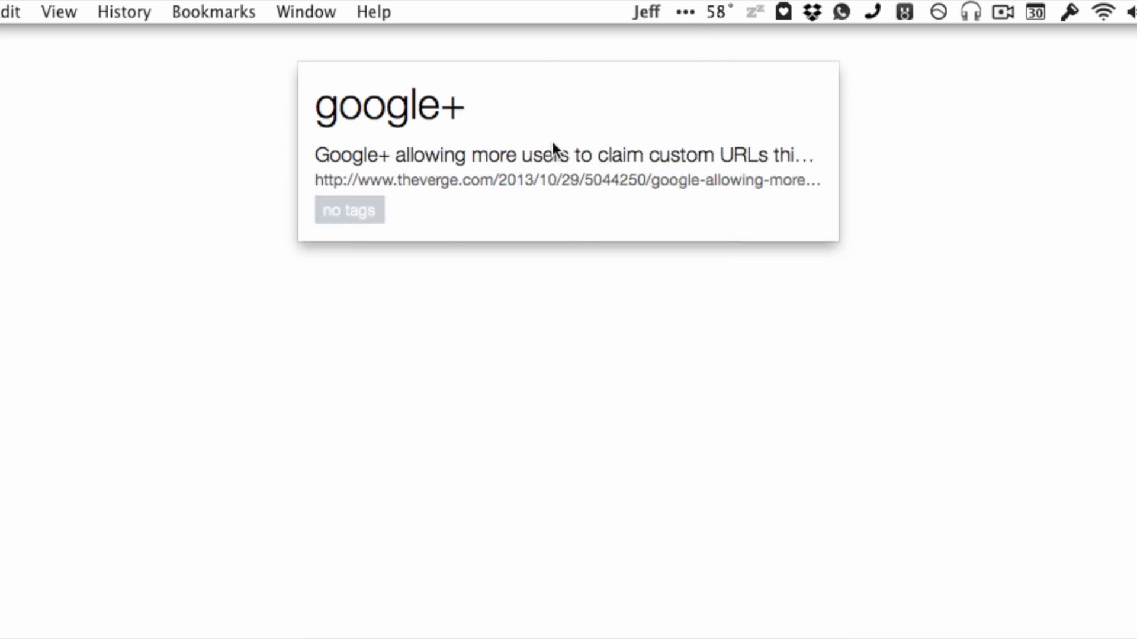
- Search bookmarks for 'feeb' and 'in', then query 'apple lo'
{"action": "type", "text": "feeb"}
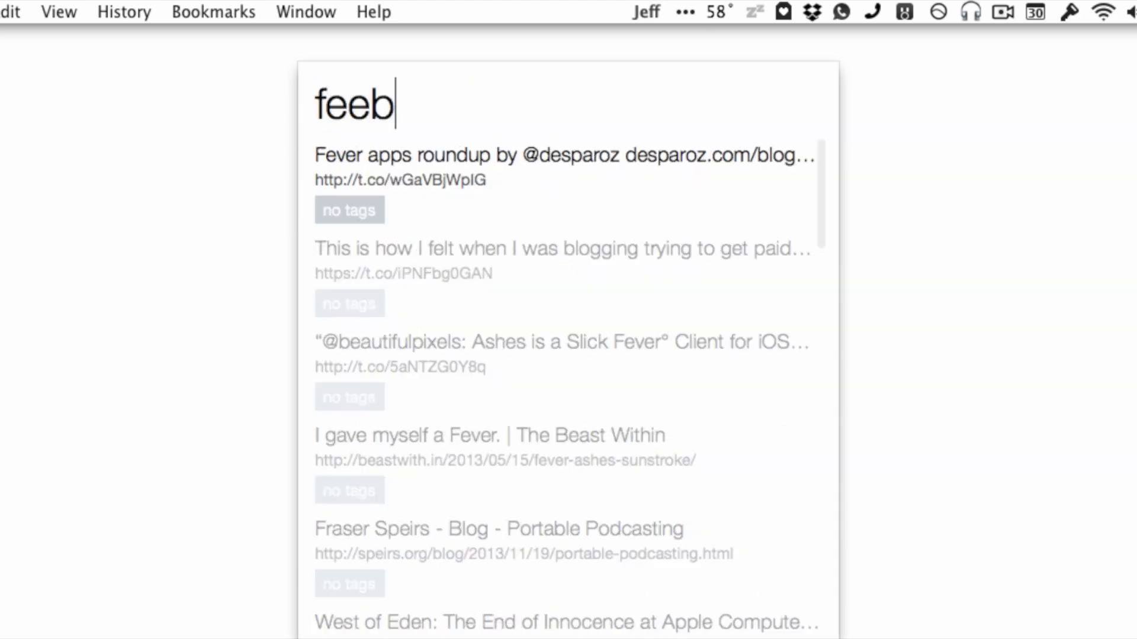
{"action": "type", "text": "in"}
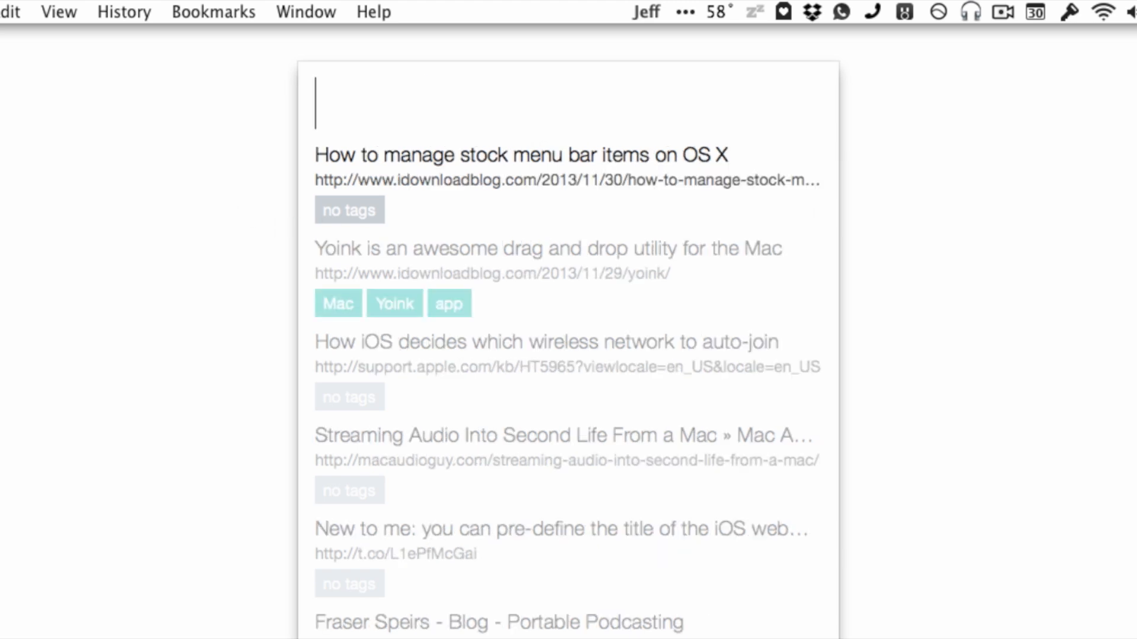
{"action": "type", "text": "apple lo"}
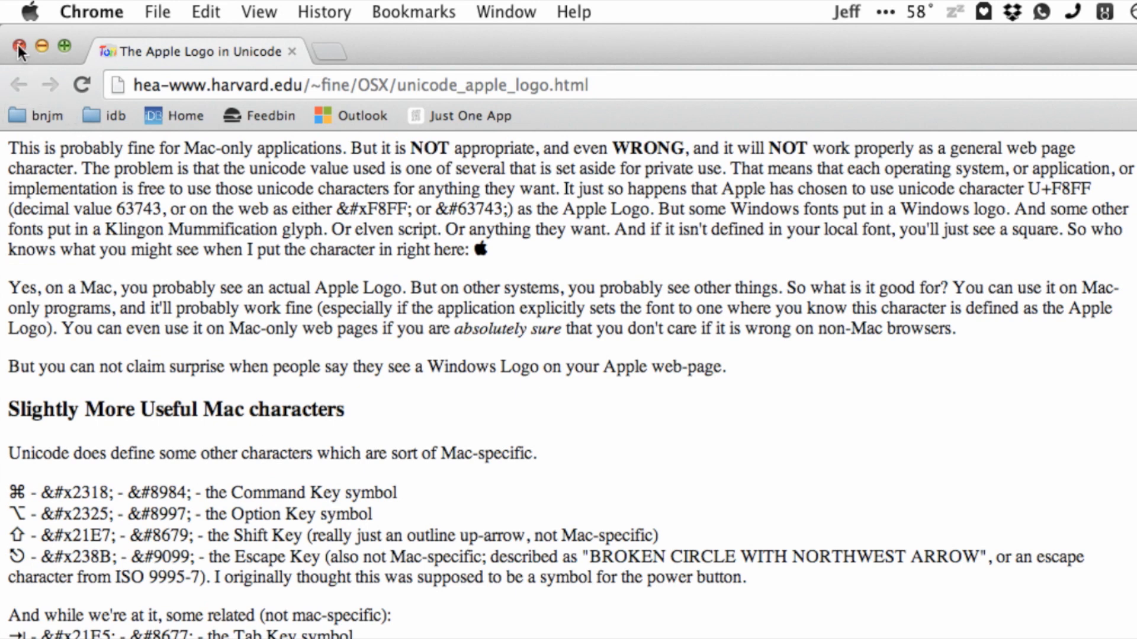
- Close the Chrome window showing the Apple Logo in Unicode page
{"action": "left_click", "coordinate": [20, 51]}
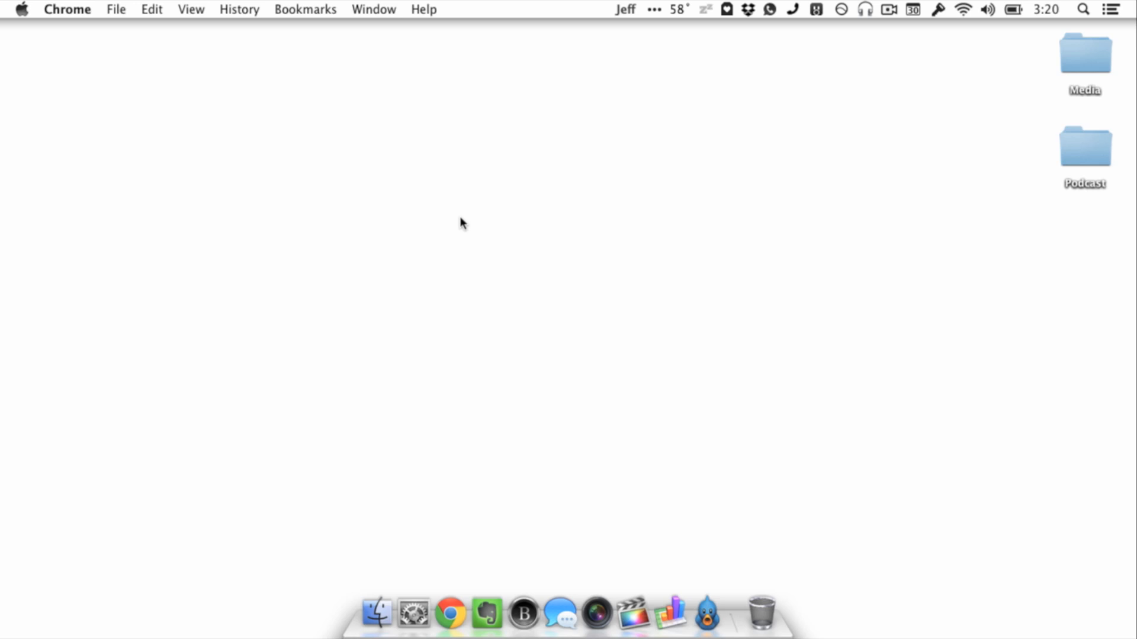
{"action": "mouse_move", "coordinate": [406, 519]}
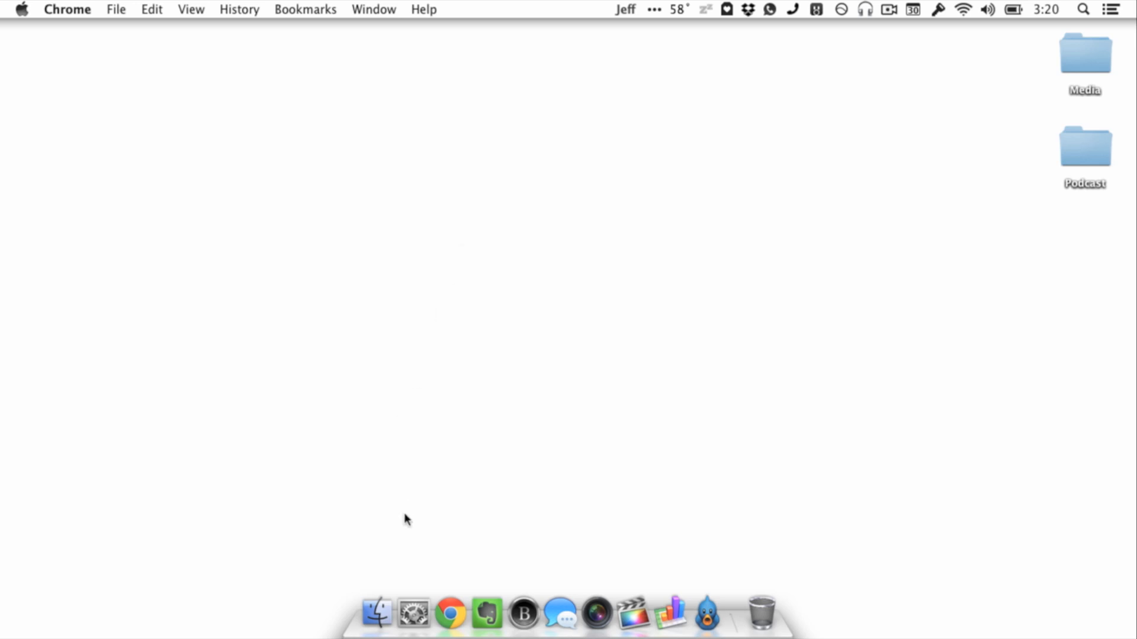
{"action": "mouse_move", "coordinate": [760, 10]}
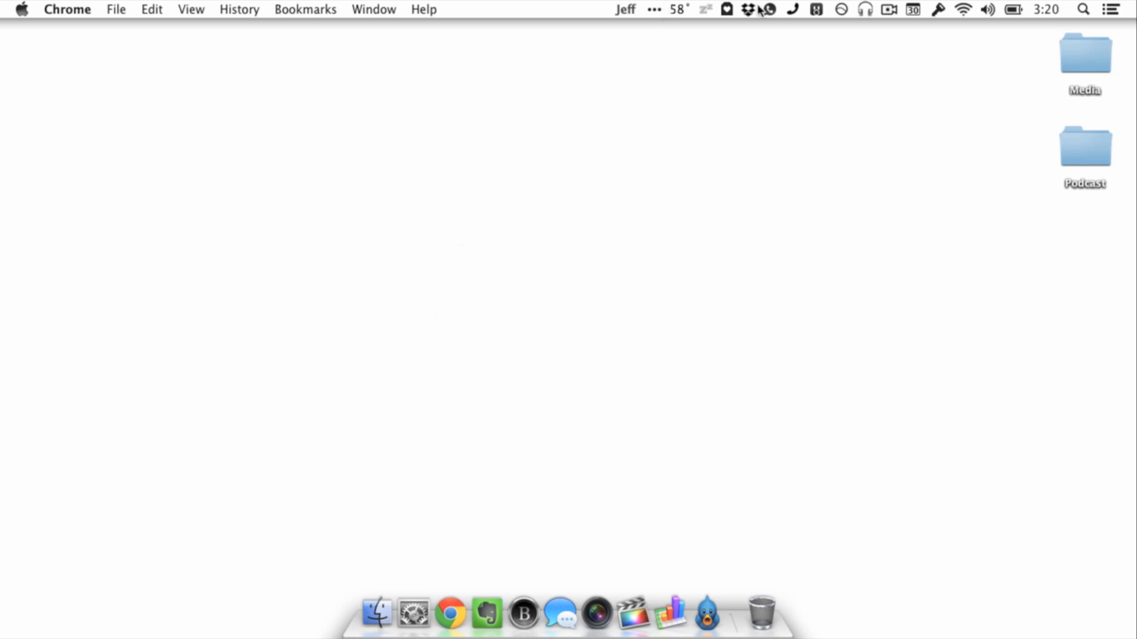
- Open Shiori's Preferences from the menu-bar icon, landing on the General tab
{"action": "left_click", "coordinate": [726, 9]}
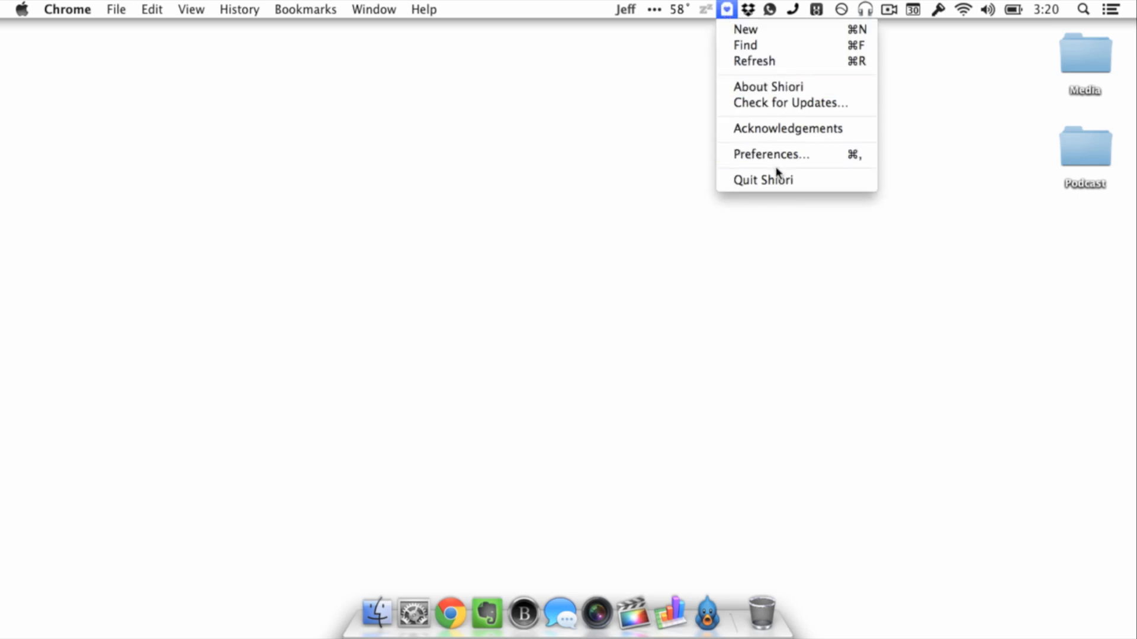
{"action": "left_click", "coordinate": [771, 154]}
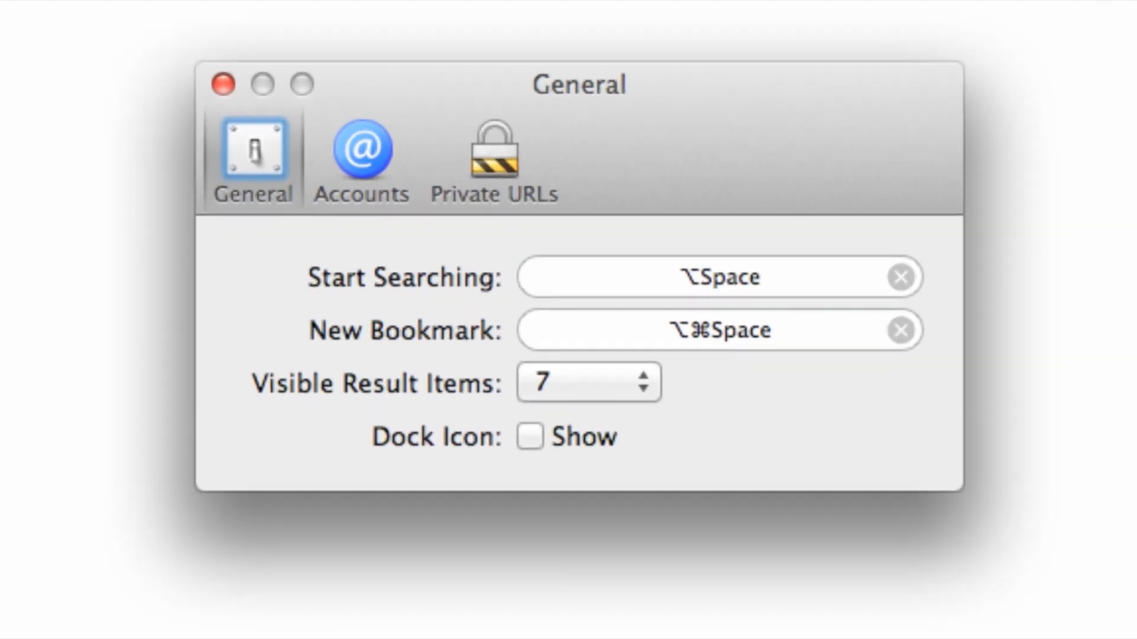
{"action": "mouse_move", "coordinate": [663, 286]}
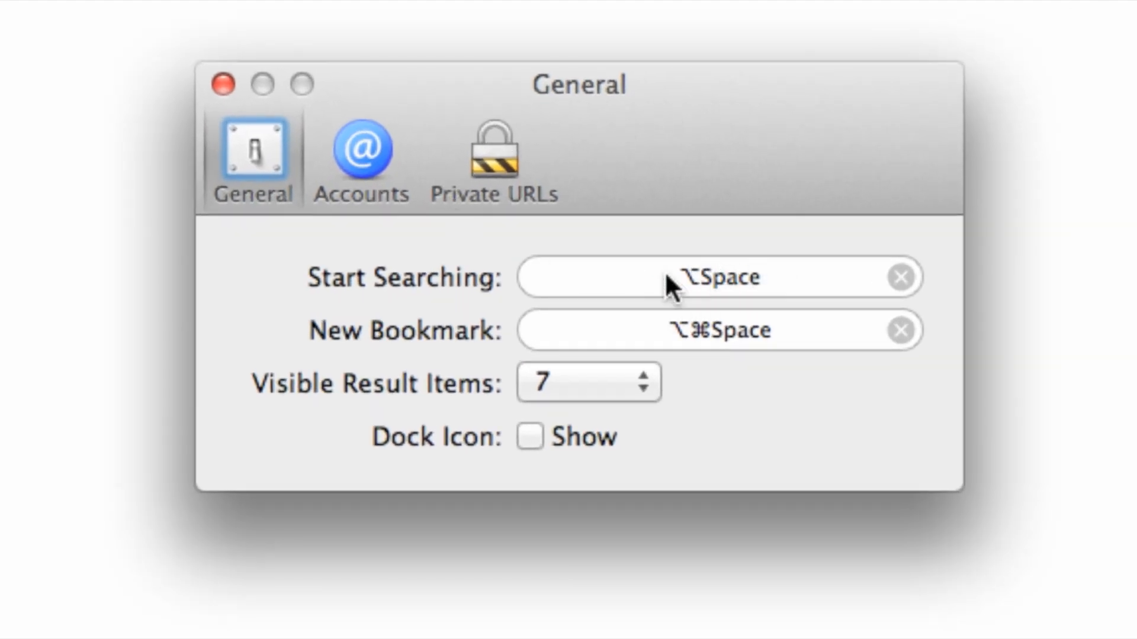
{"action": "mouse_move", "coordinate": [736, 278]}
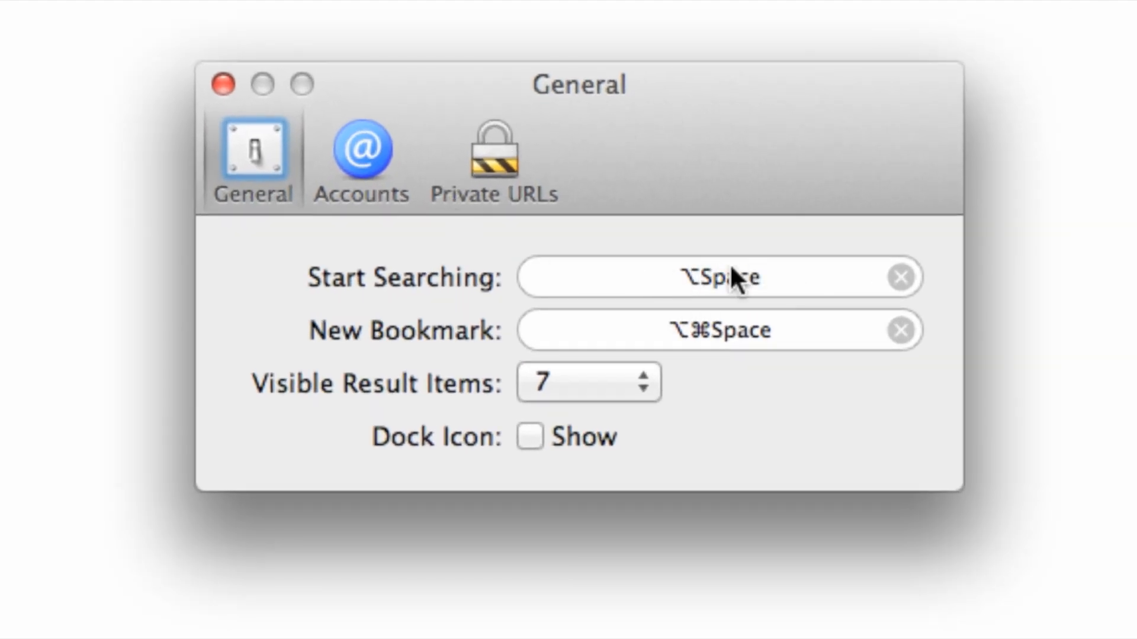
{"action": "mouse_move", "coordinate": [772, 344]}
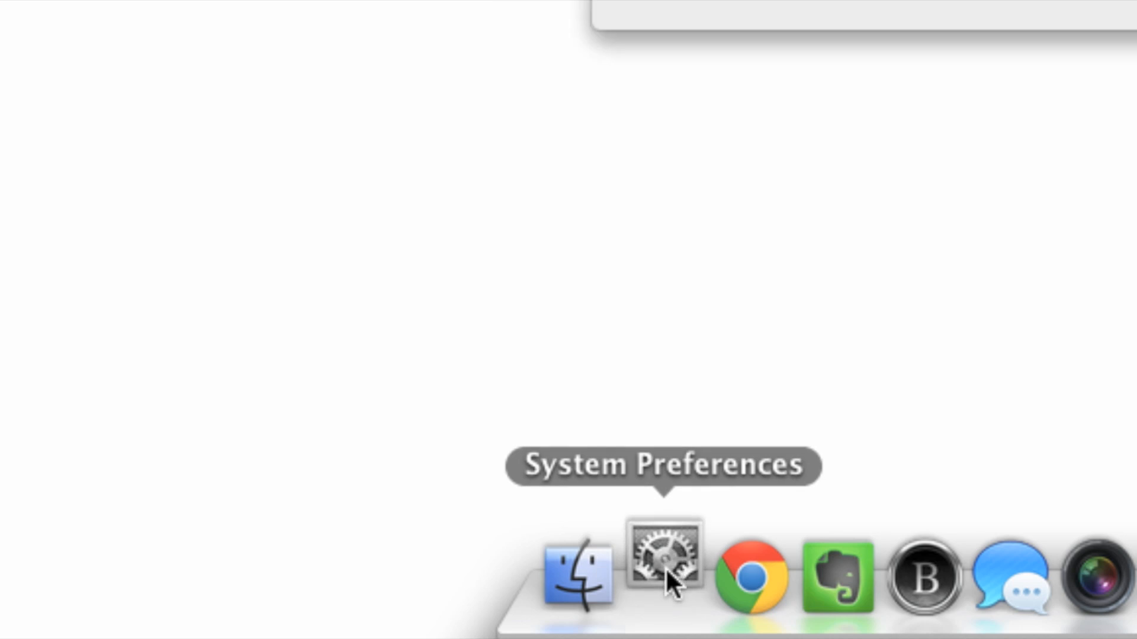
- Inspect Spotlight's disabled shortcuts in System Preferences, then close it and Shiori's preferences
{"action": "left_click", "coordinate": [665, 559]}
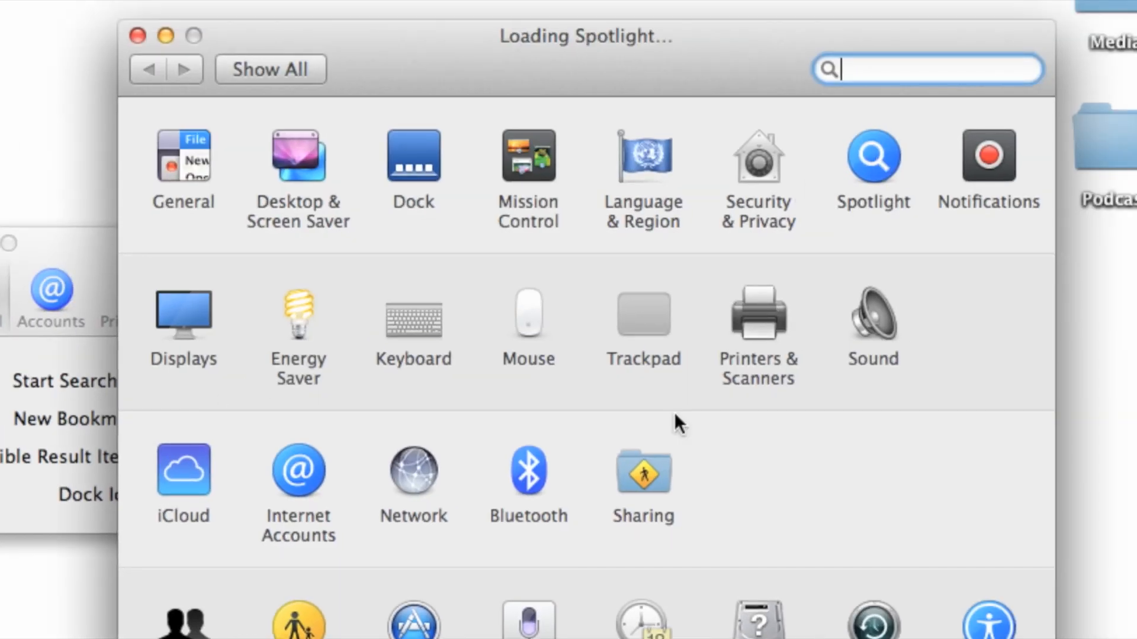
{"action": "left_click", "coordinate": [872, 156]}
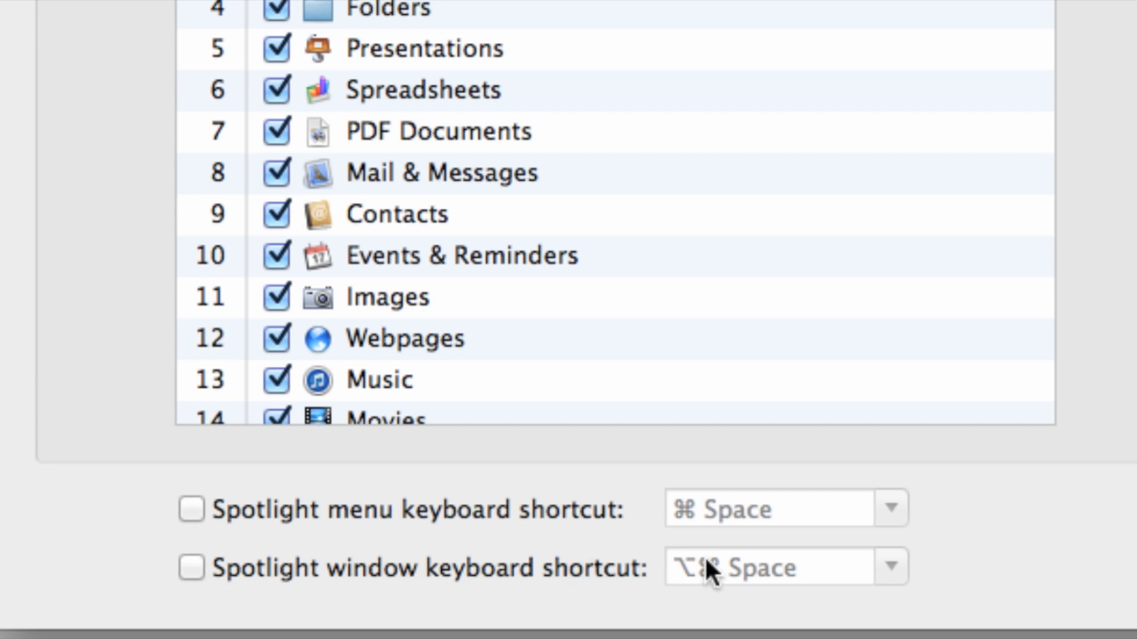
{"action": "mouse_move", "coordinate": [417, 523]}
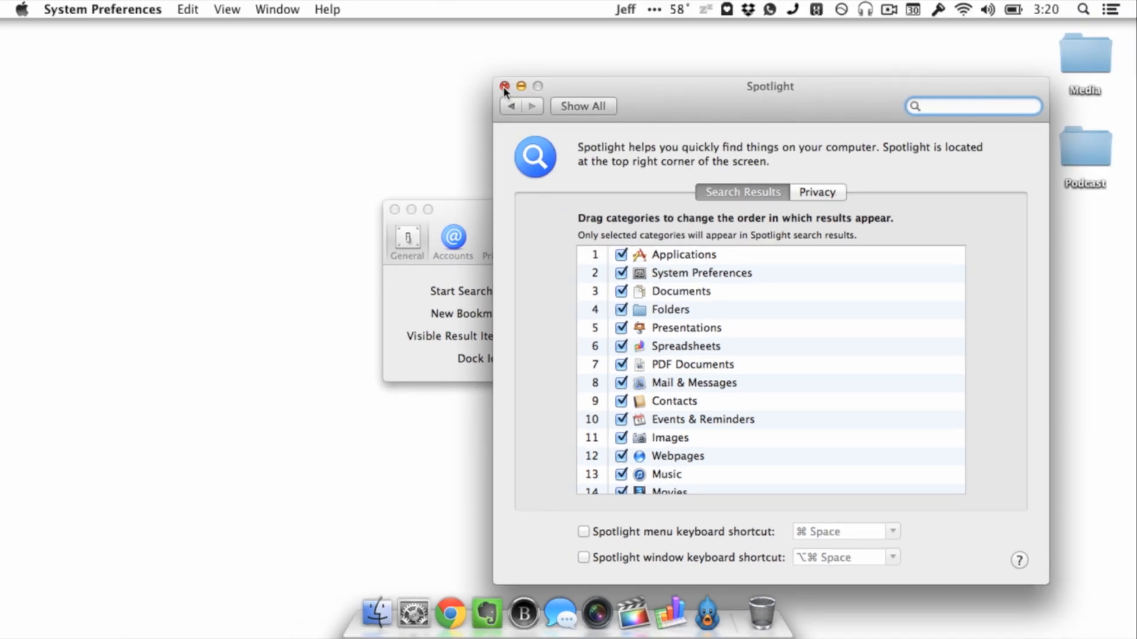
{"action": "left_click", "coordinate": [504, 86]}
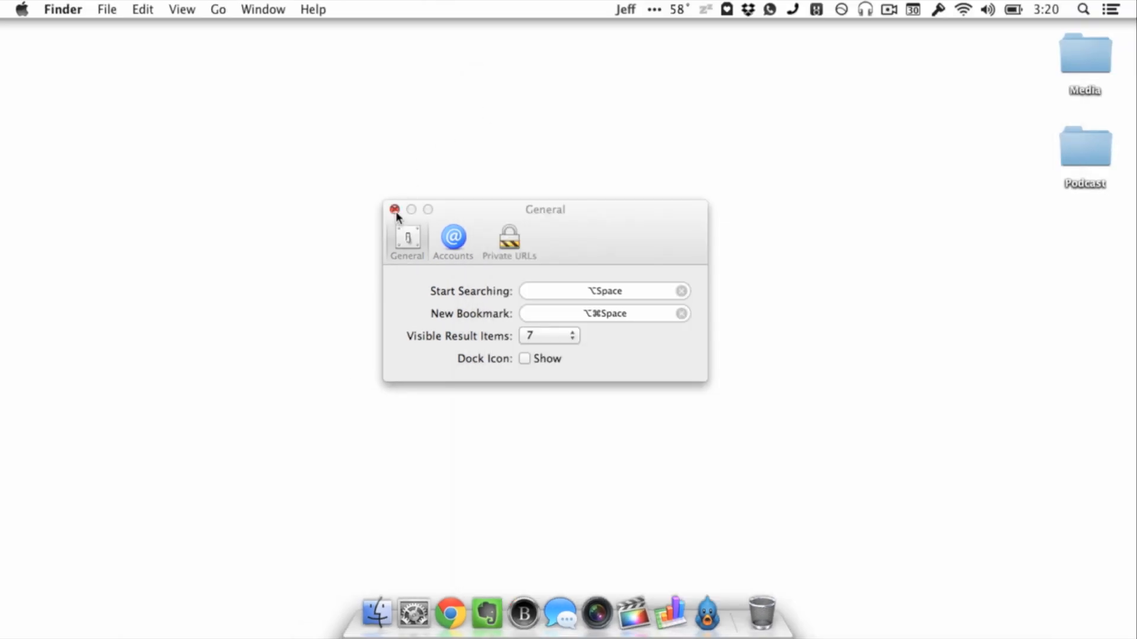
{"action": "left_click", "coordinate": [394, 210]}
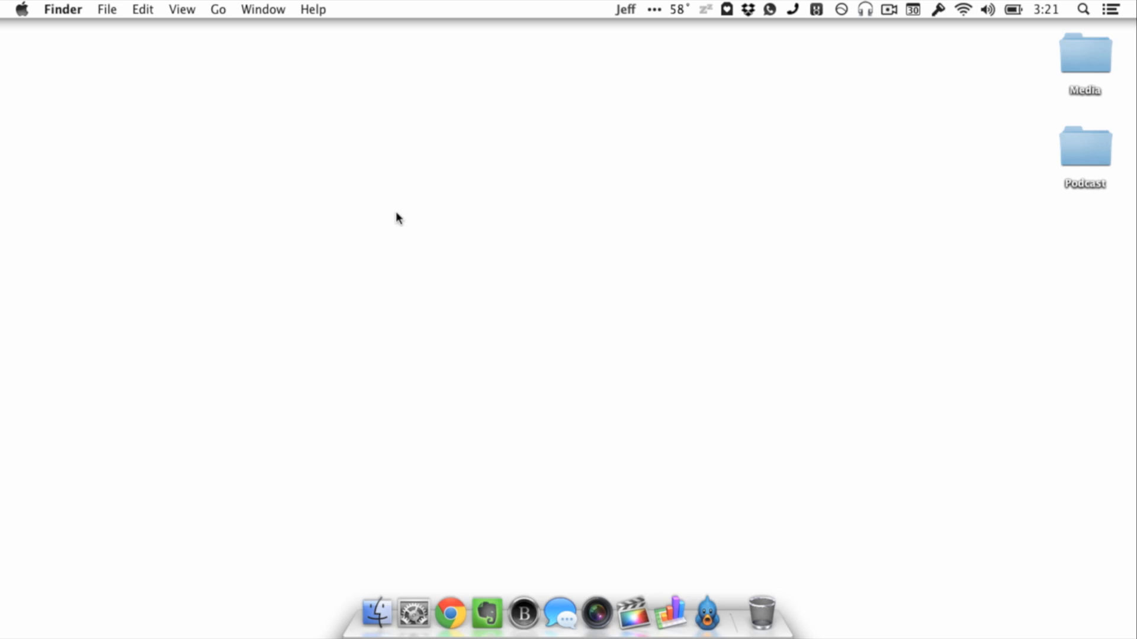